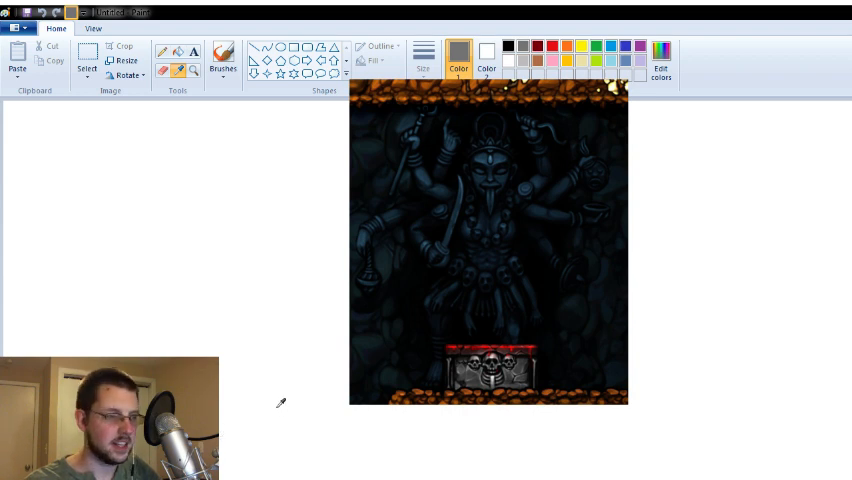
Step: Pick the Pencil tool and sketch the first freehand outline strokes of the altar below the reference
{"action": "left_click", "coordinate": [224, 60]}
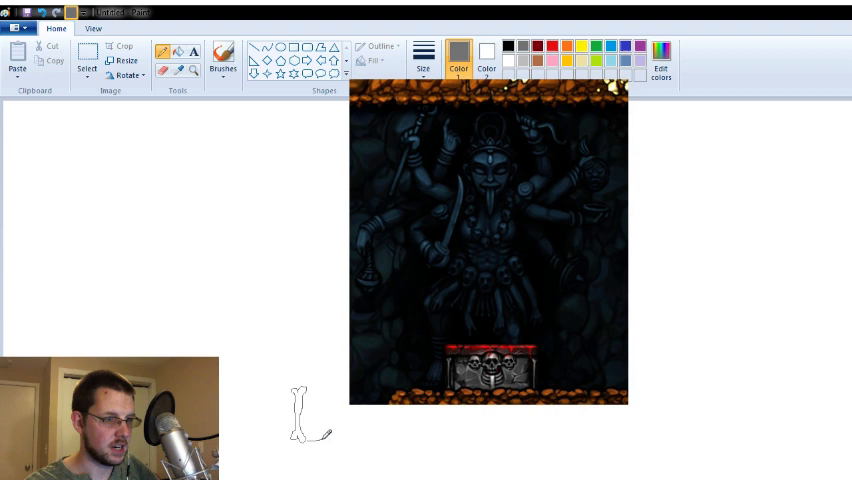
{"action": "left_click_drag", "start_coordinate": [304, 436], "coordinate": [400, 438]}
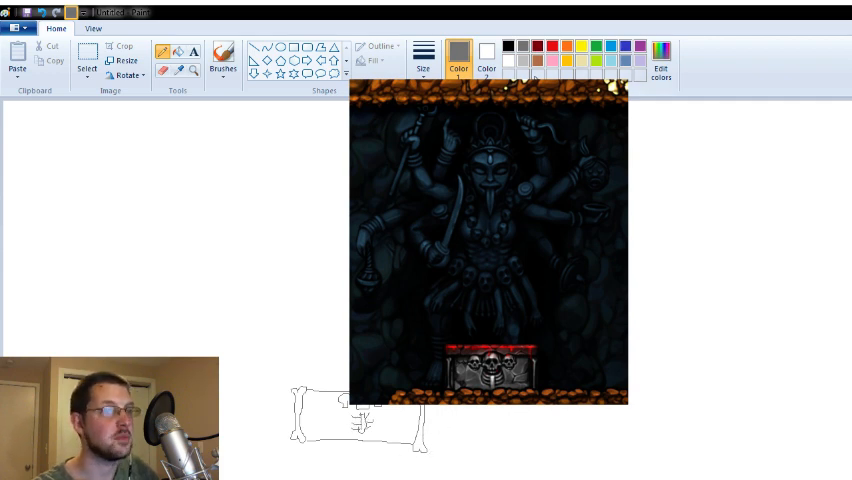
Step: Pick grey then the Pencil tool to draw the pedestal, three skulls and crack lines
{"action": "left_click", "coordinate": [524, 60]}
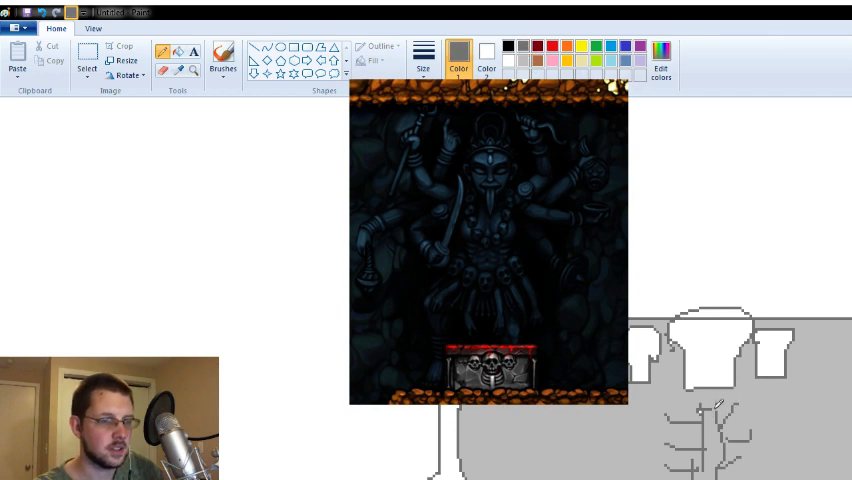
{"action": "left_click", "coordinate": [222, 58]}
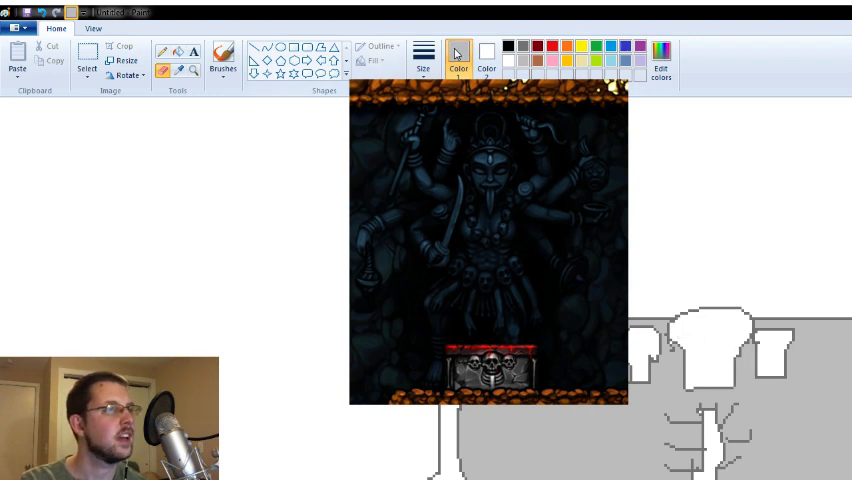
{"action": "left_click", "coordinate": [506, 48]}
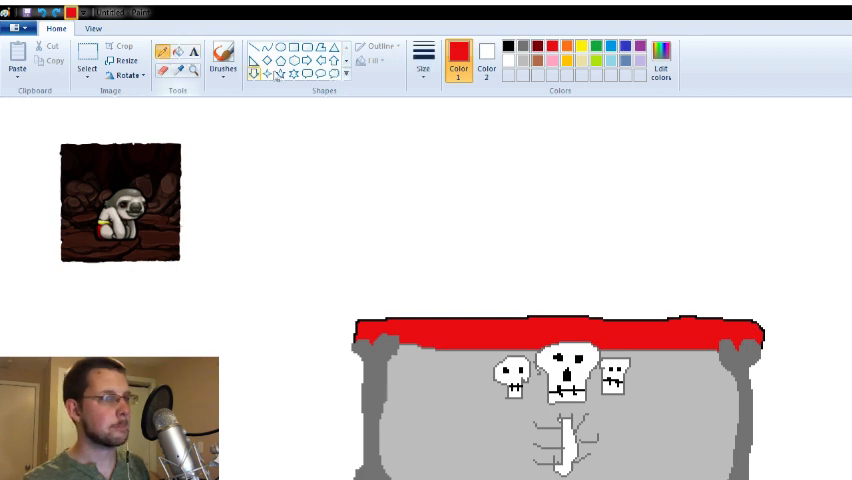
Step: Switch the drawing colour to black for outlining the sloth
{"action": "left_click", "coordinate": [512, 48]}
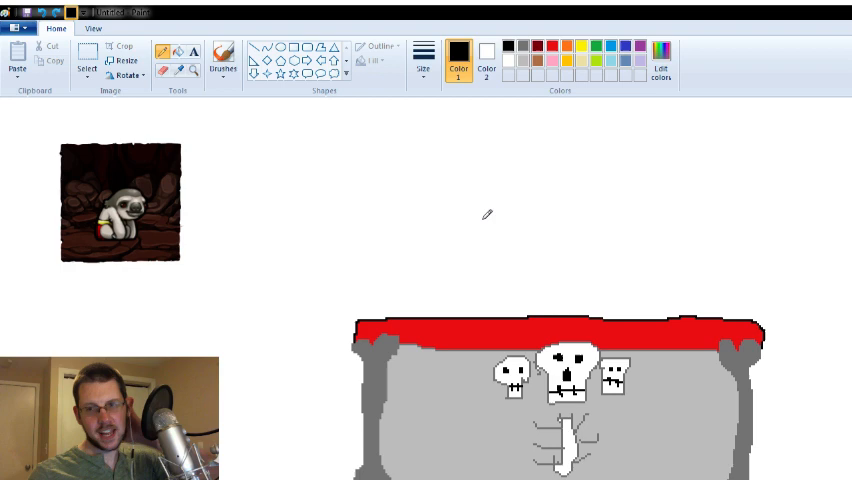
{"action": "mouse_move", "coordinate": [478, 304]}
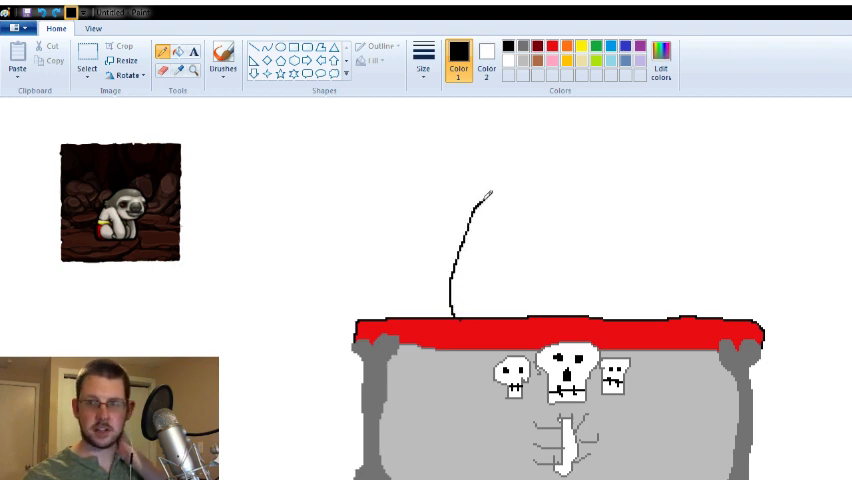
Step: Draw the sloth's curved black body outline rightward above the red altar top
{"action": "left_click_drag", "start_coordinate": [484, 192], "coordinate": [540, 212]}
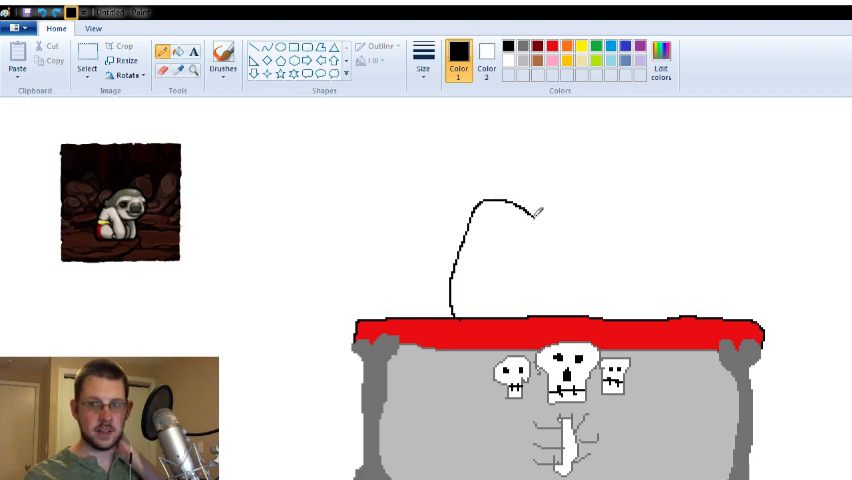
{"action": "left_click_drag", "start_coordinate": [536, 210], "coordinate": [564, 296]}
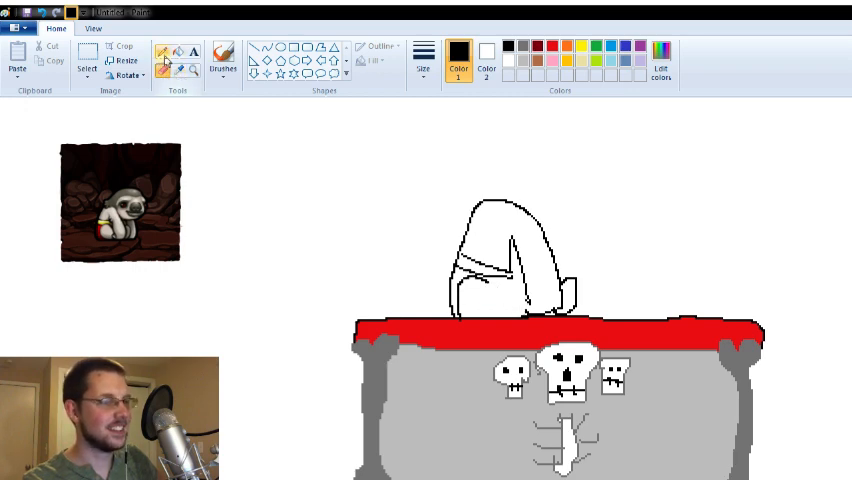
{"action": "left_click", "coordinate": [168, 52]}
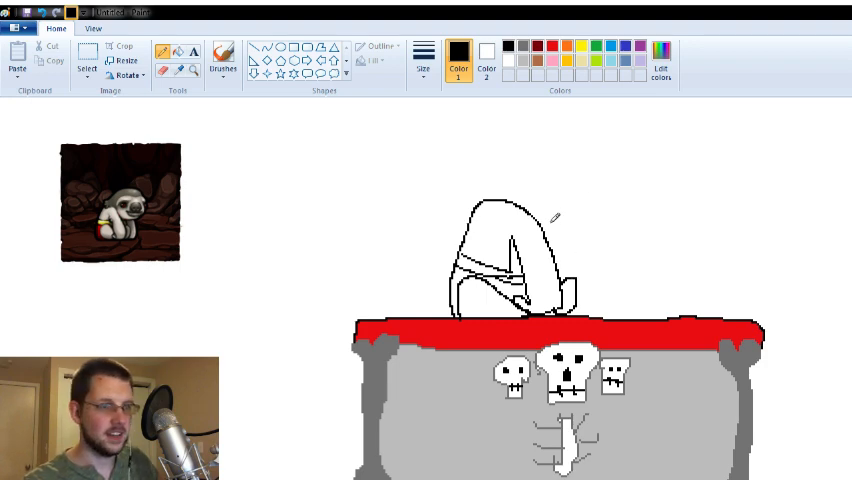
{"action": "mouse_move", "coordinate": [540, 210]}
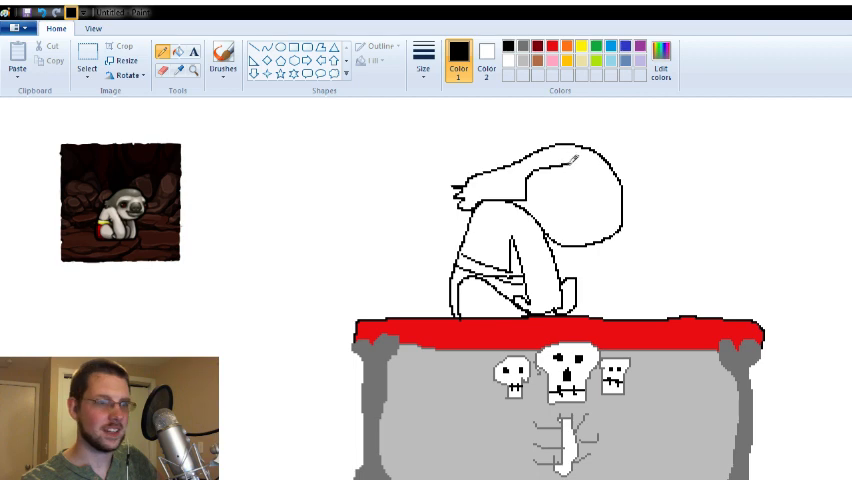
Step: Sketch the sloth's drooping head outline and dot in an eye on the left of the body
{"action": "left_click_drag", "start_coordinate": [568, 160], "coordinate": [616, 176]}
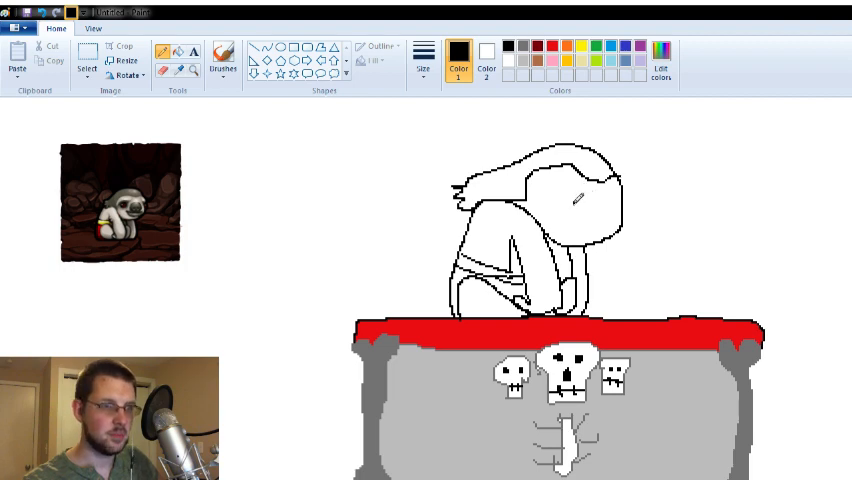
{"action": "left_click", "coordinate": [584, 204]}
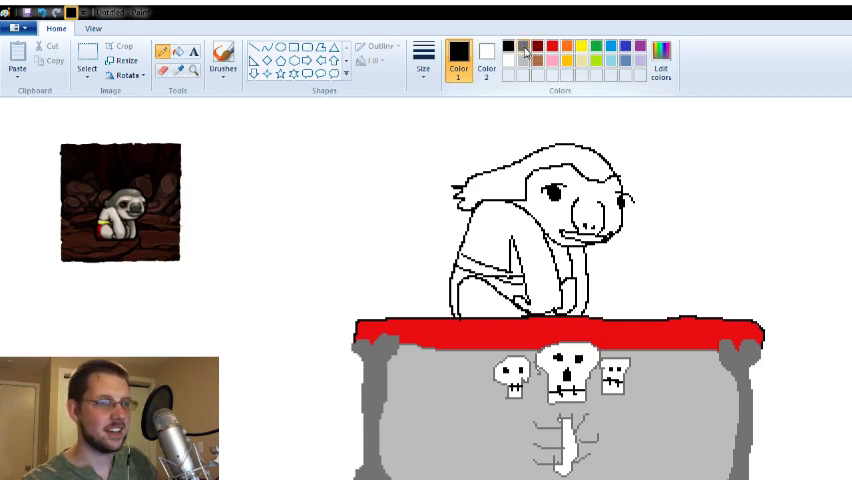
Step: Pick red and yellow with the brush and paint the striped waistband across the sloth's waist
{"action": "left_click", "coordinate": [516, 48]}
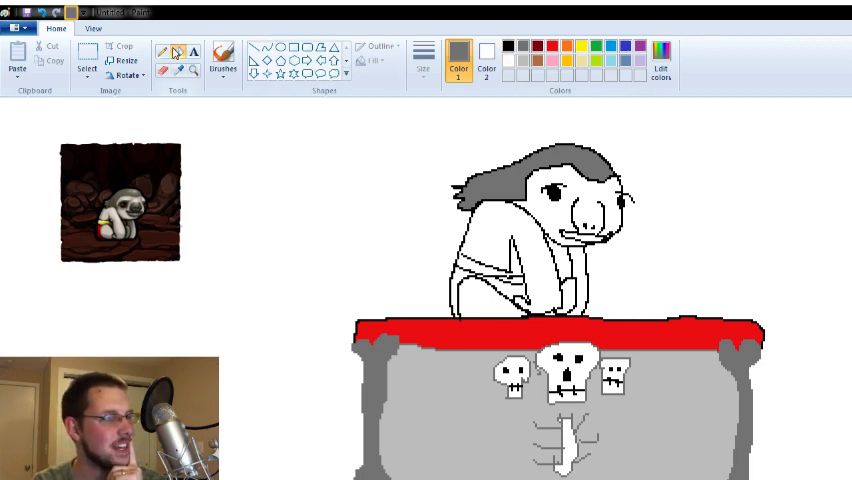
{"action": "left_click", "coordinate": [168, 52]}
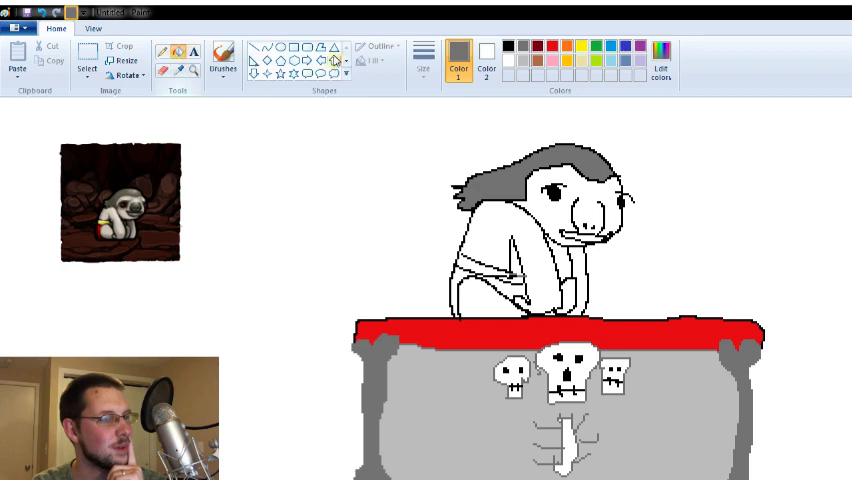
{"action": "mouse_move", "coordinate": [584, 50]}
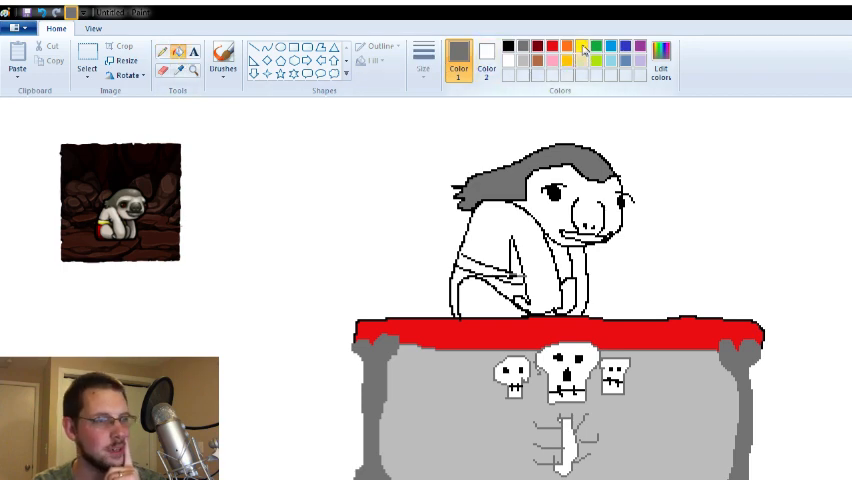
{"action": "left_click", "coordinate": [584, 48]}
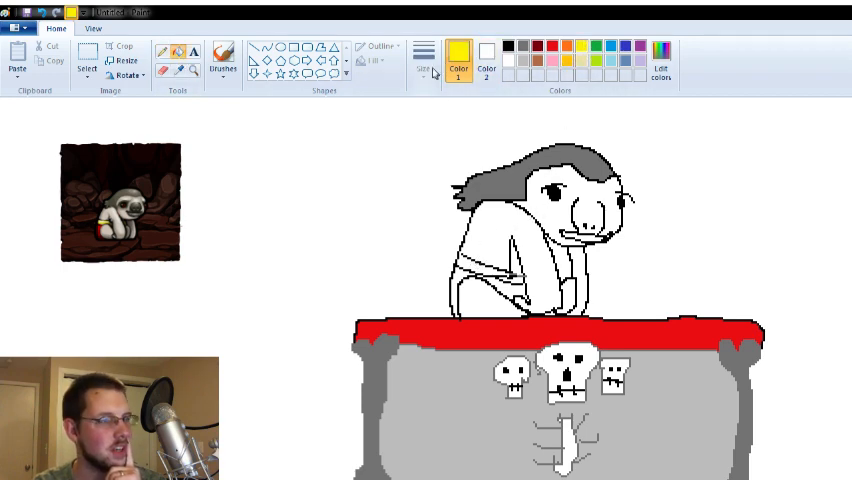
{"action": "left_click", "coordinate": [504, 48]}
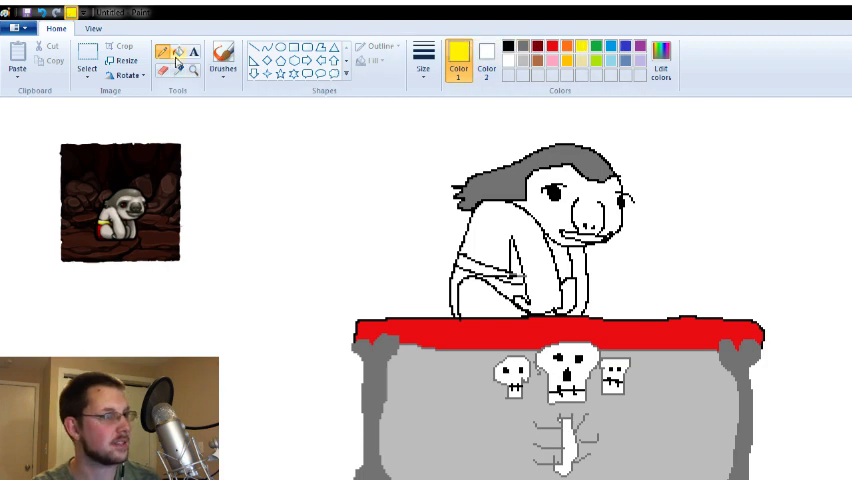
{"action": "left_click_drag", "start_coordinate": [470, 276], "coordinate": [516, 280]}
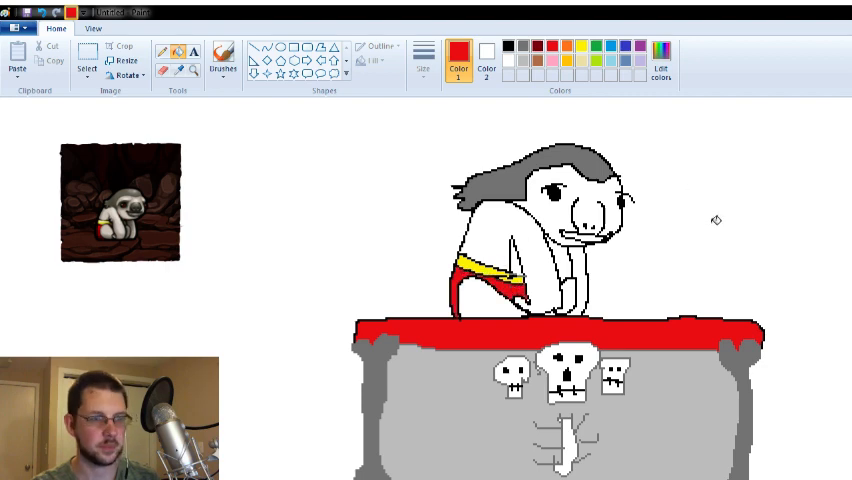
{"action": "mouse_move", "coordinate": [710, 228]}
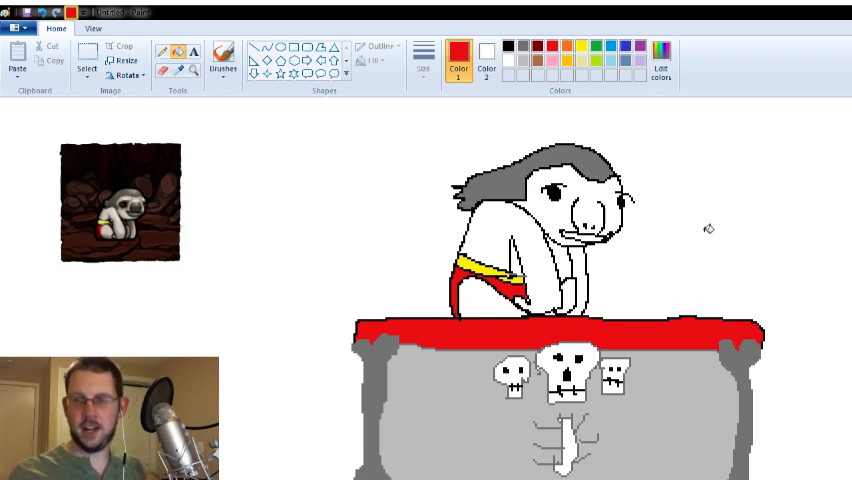
{"action": "mouse_move", "coordinate": [712, 224]}
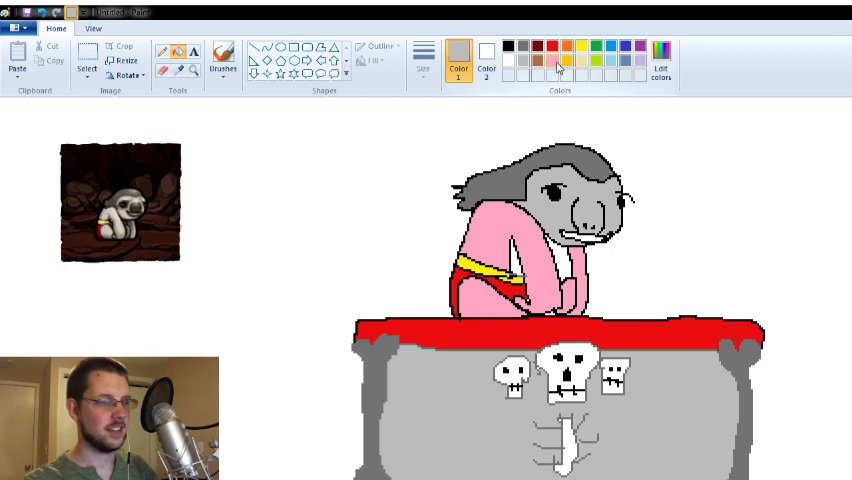
Step: Pick pink to fill the sloth's body, leaving the waistband
{"action": "left_click", "coordinate": [556, 60]}
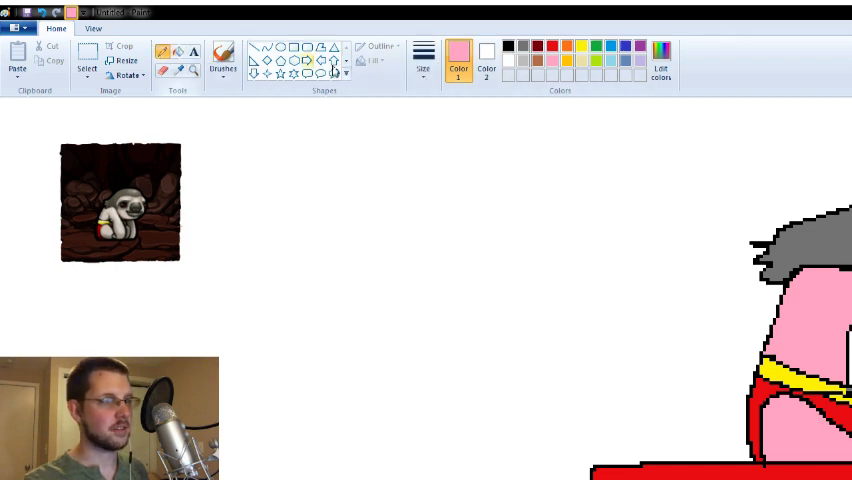
{"action": "left_click", "coordinate": [506, 48]}
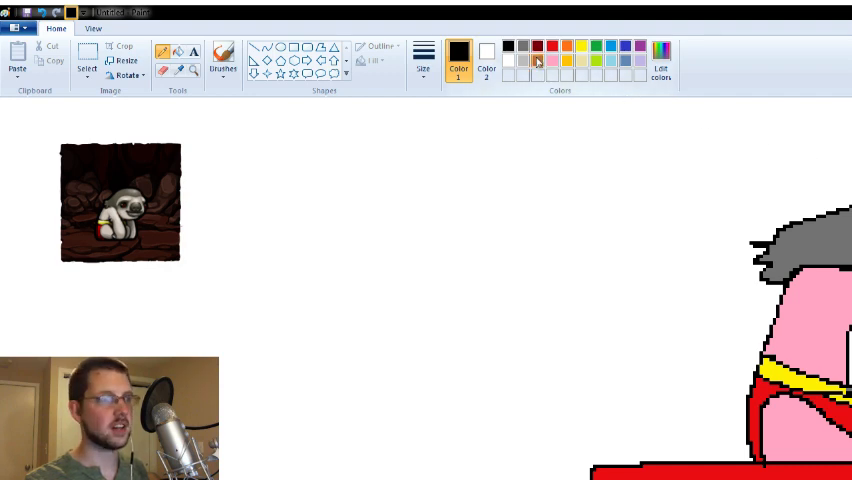
{"action": "left_click", "coordinate": [536, 62]}
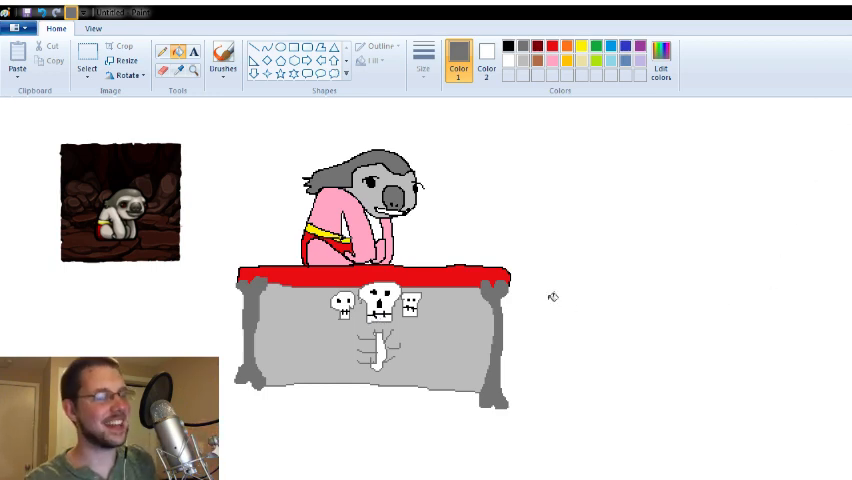
{"action": "mouse_move", "coordinate": [492, 318]}
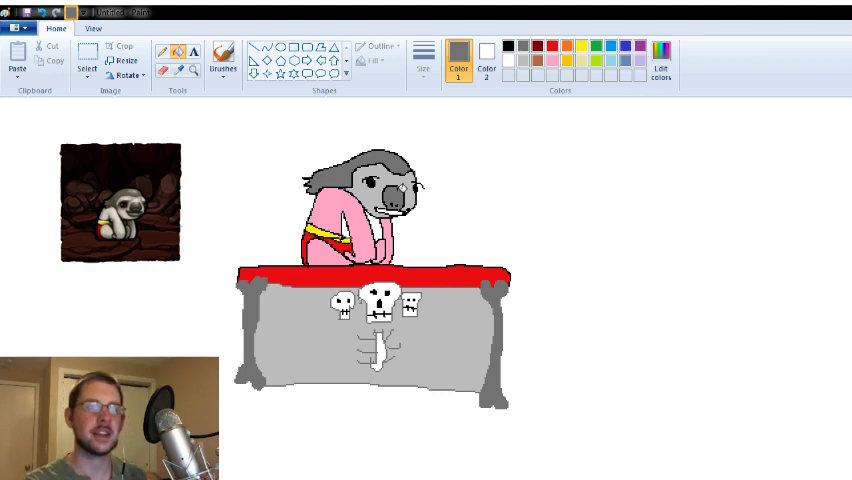
{"action": "mouse_move", "coordinate": [518, 186]}
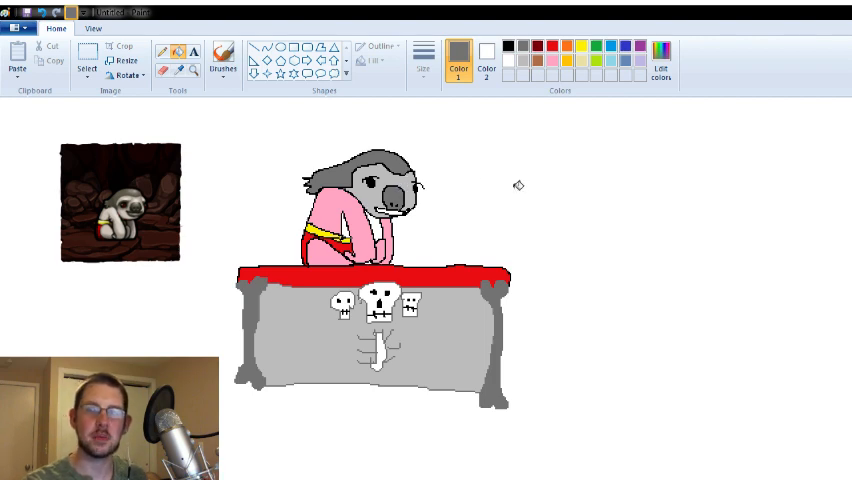